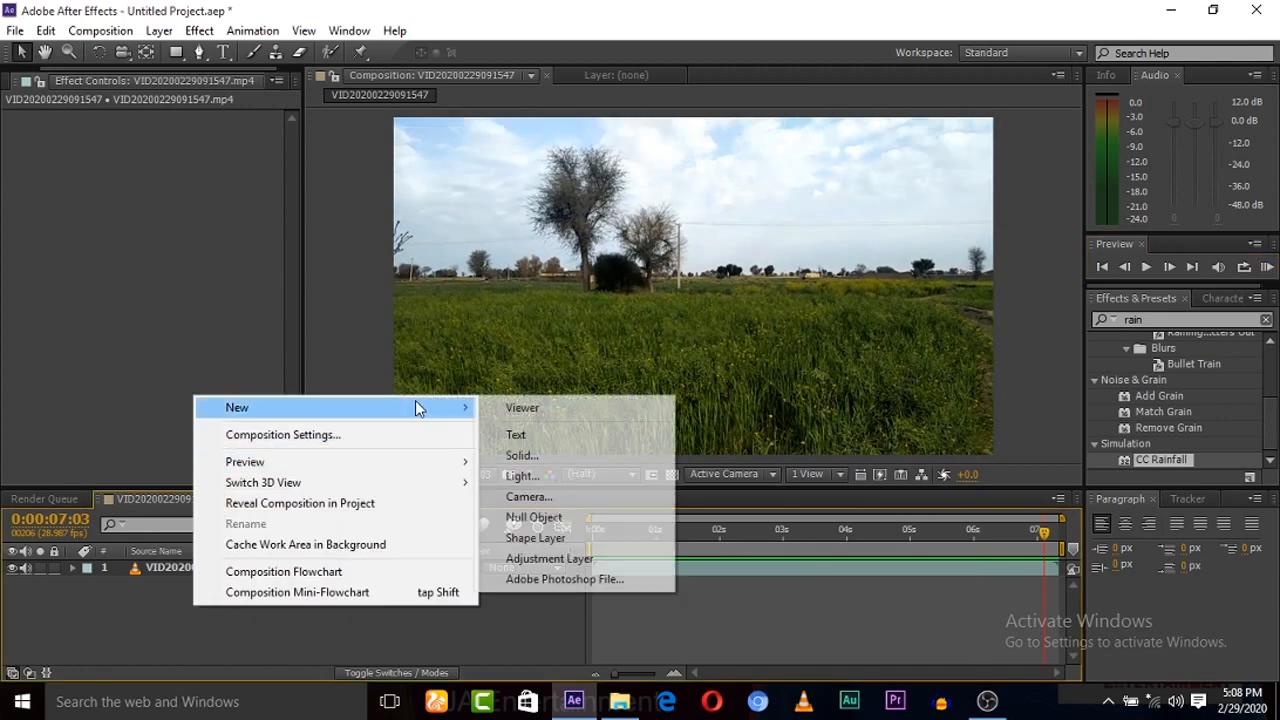
pyautogui.moveTo(548, 558)
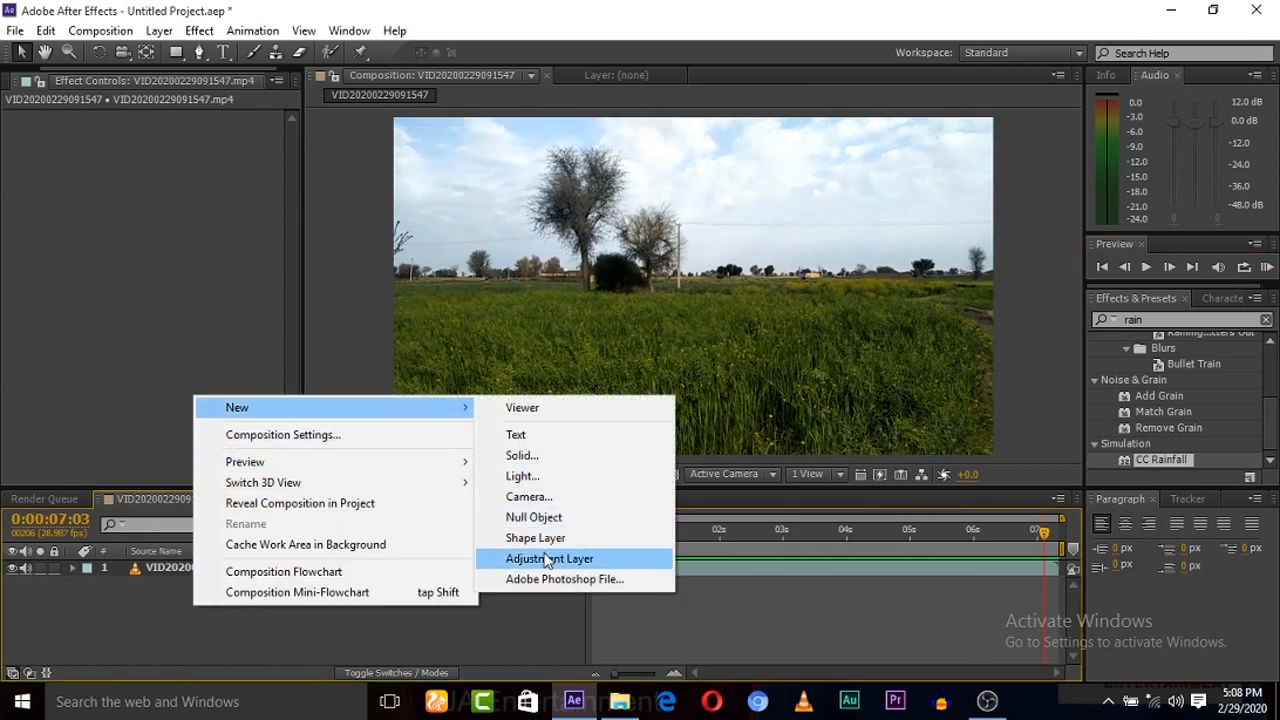
# Step: Create a new adjustment layer above the village field clip
pyautogui.click(548, 558)
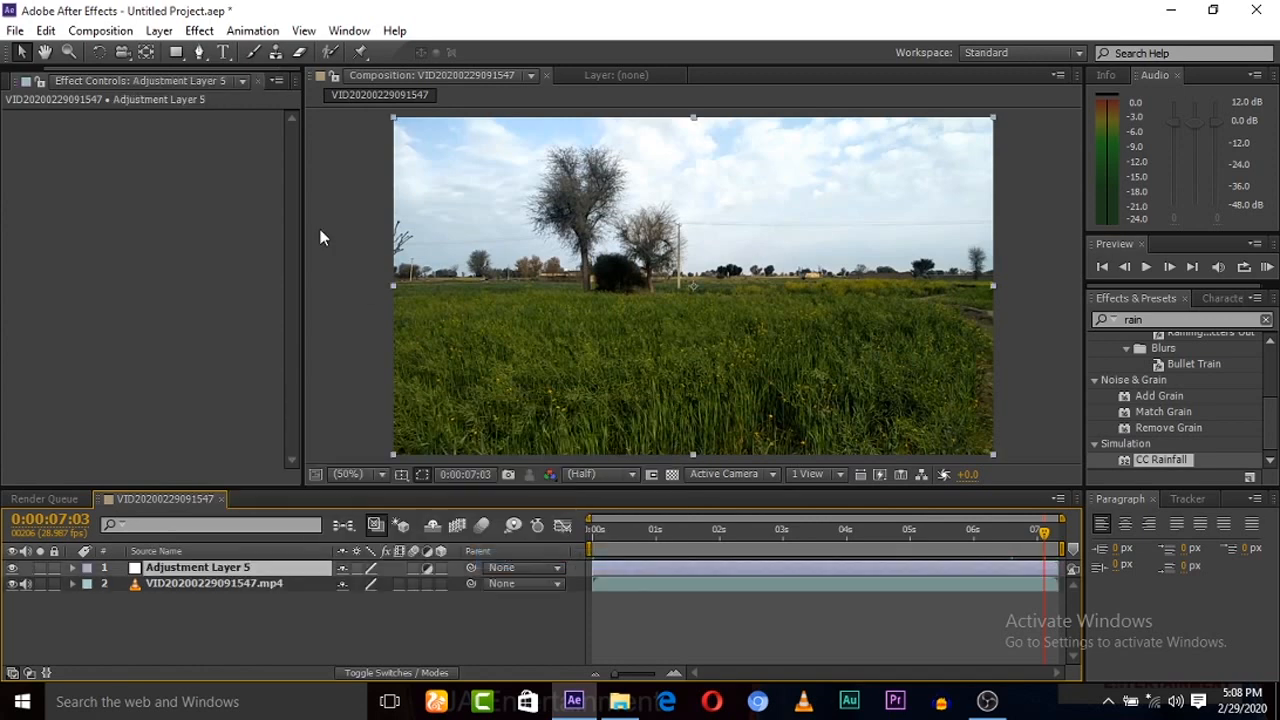
# Step: Apply Curves to the adjustment layer and pull the curve down to darken the footage
pyautogui.click(200, 30)
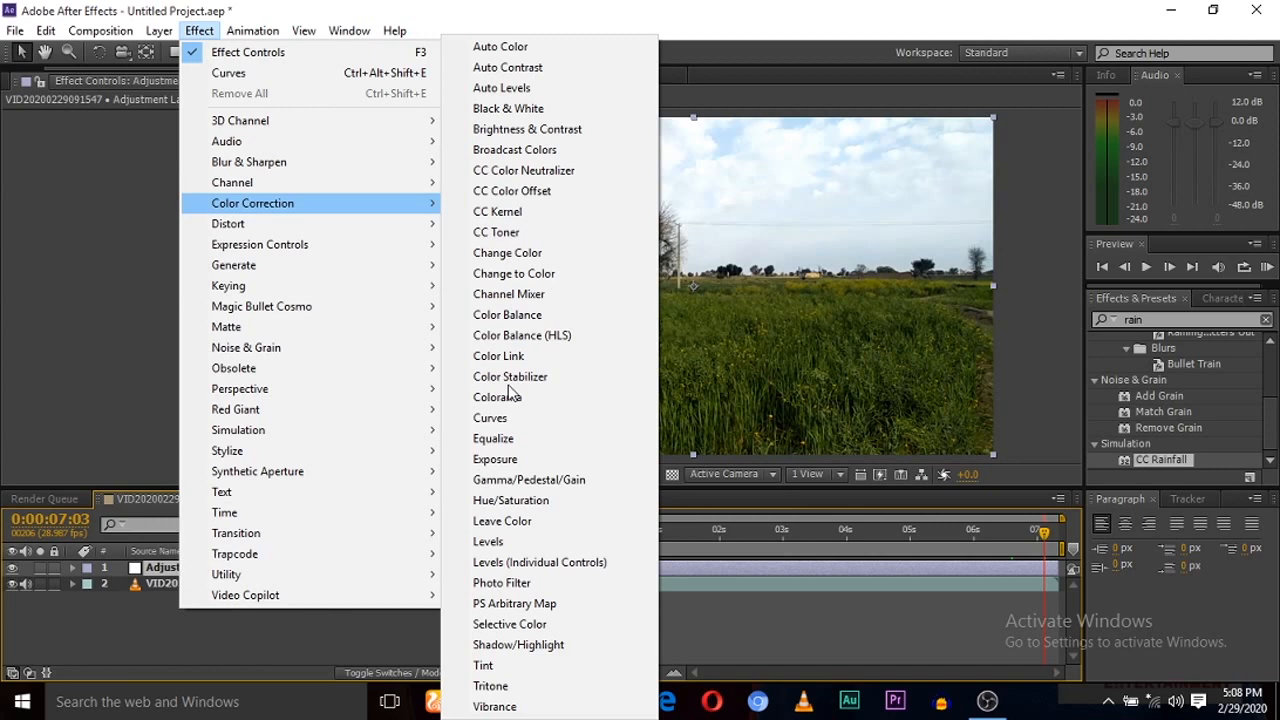
pyautogui.click(490, 418)
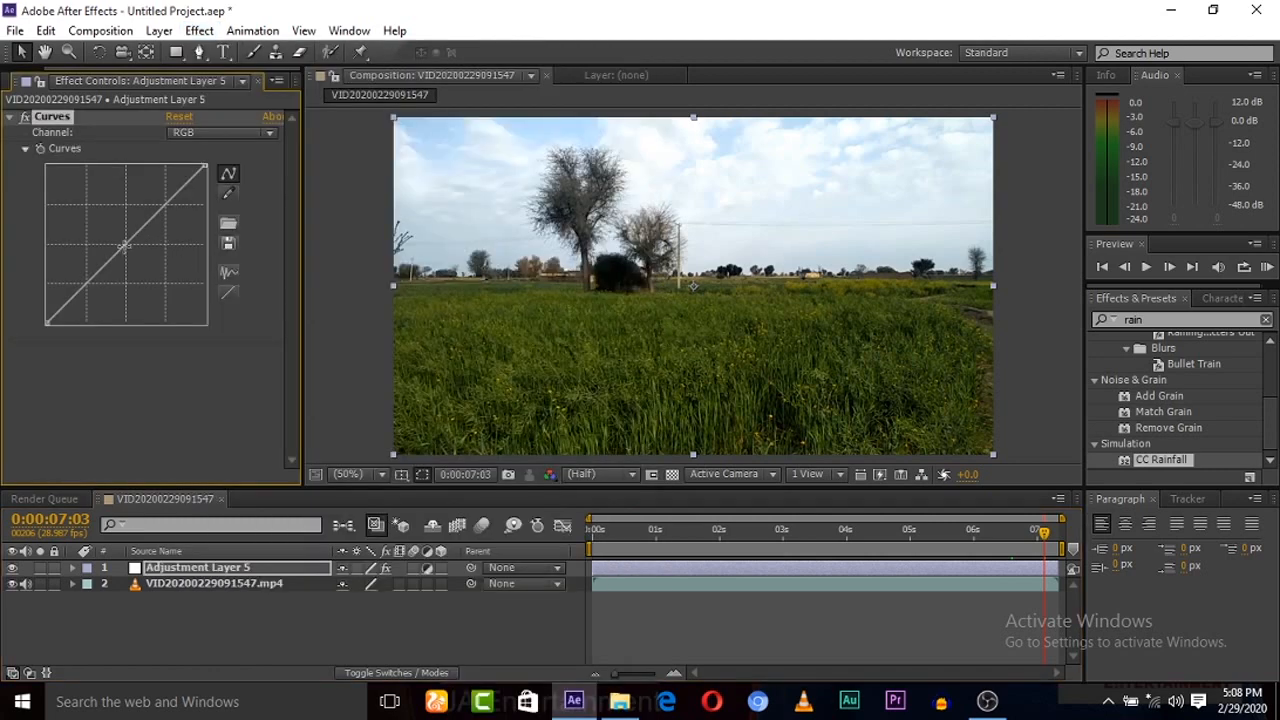
pyautogui.moveTo(124, 248); pyautogui.dragTo(140, 256)
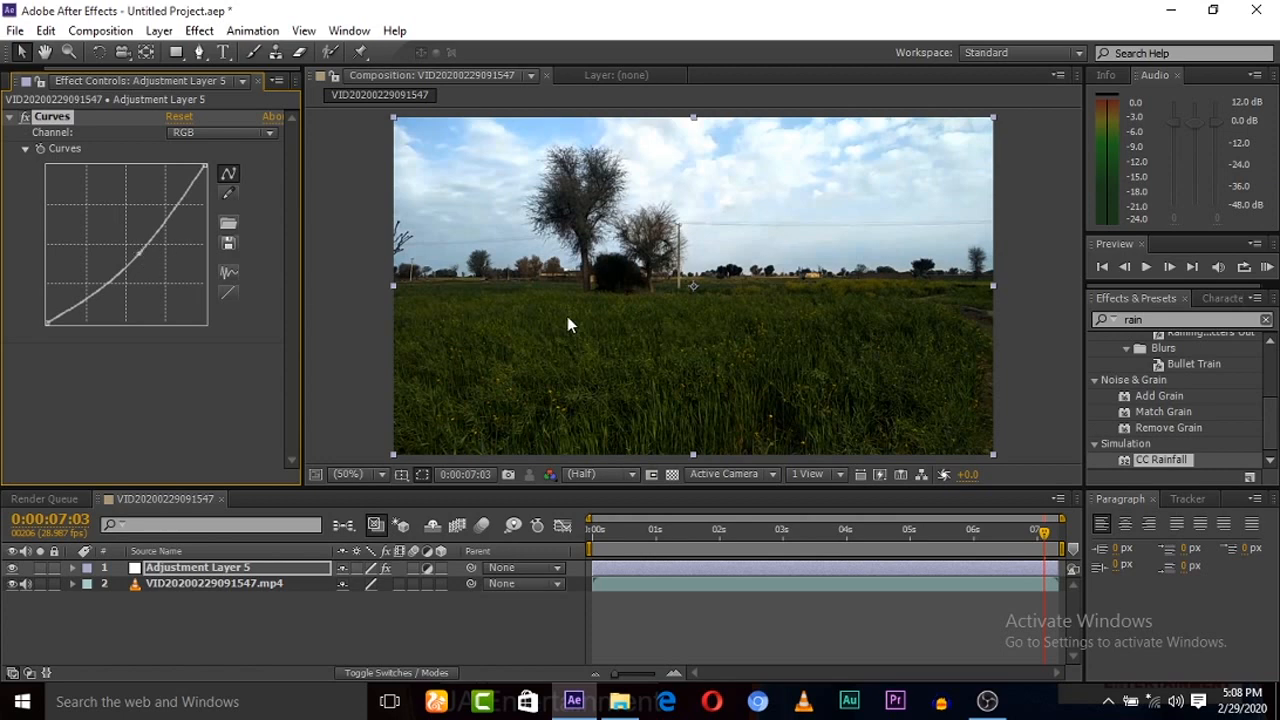
pyautogui.moveTo(748, 256)
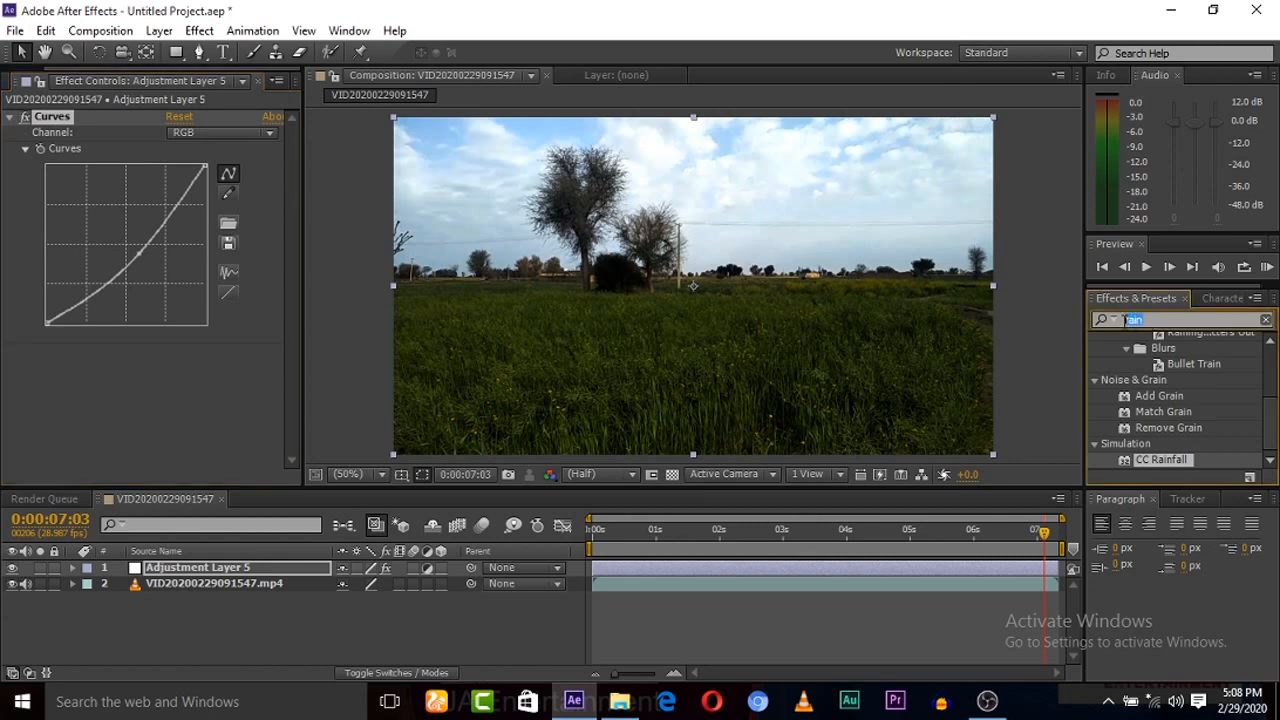
# Step: Find CC Rainfall by searching 'ra' and apply it to the adjustment layer
pyautogui.write('ra')
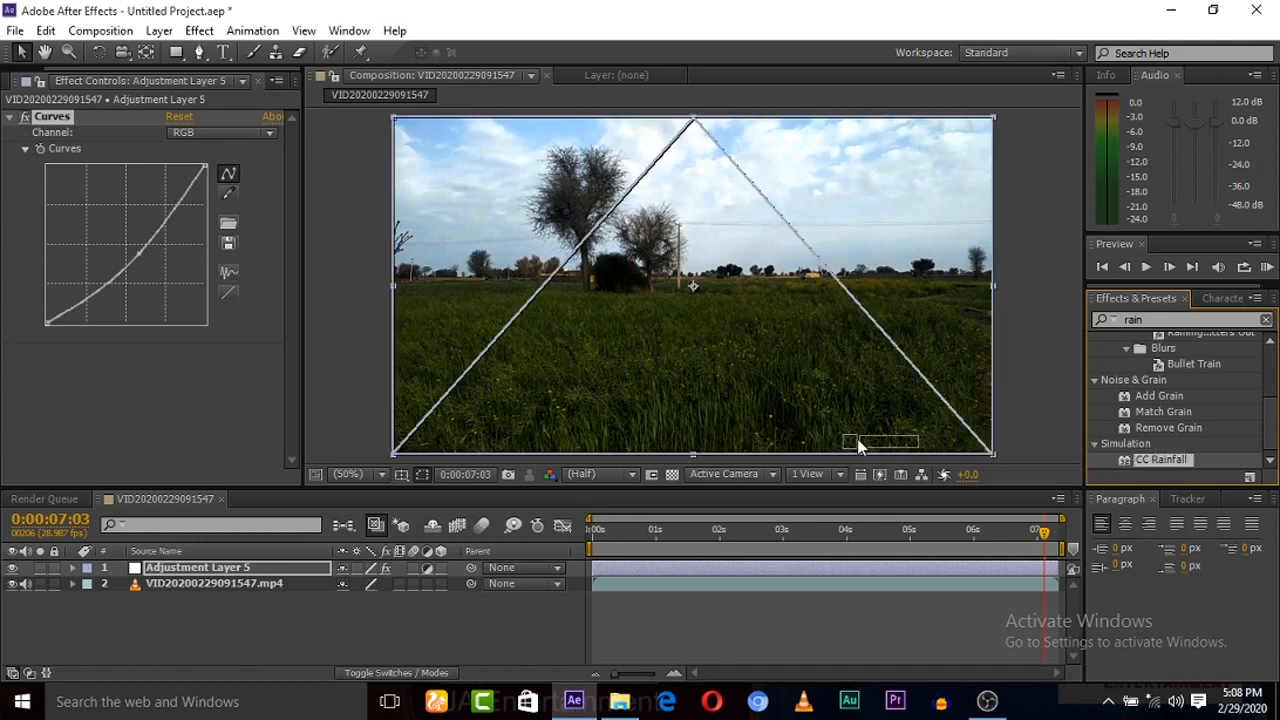
pyautogui.doubleClick(1160, 458)
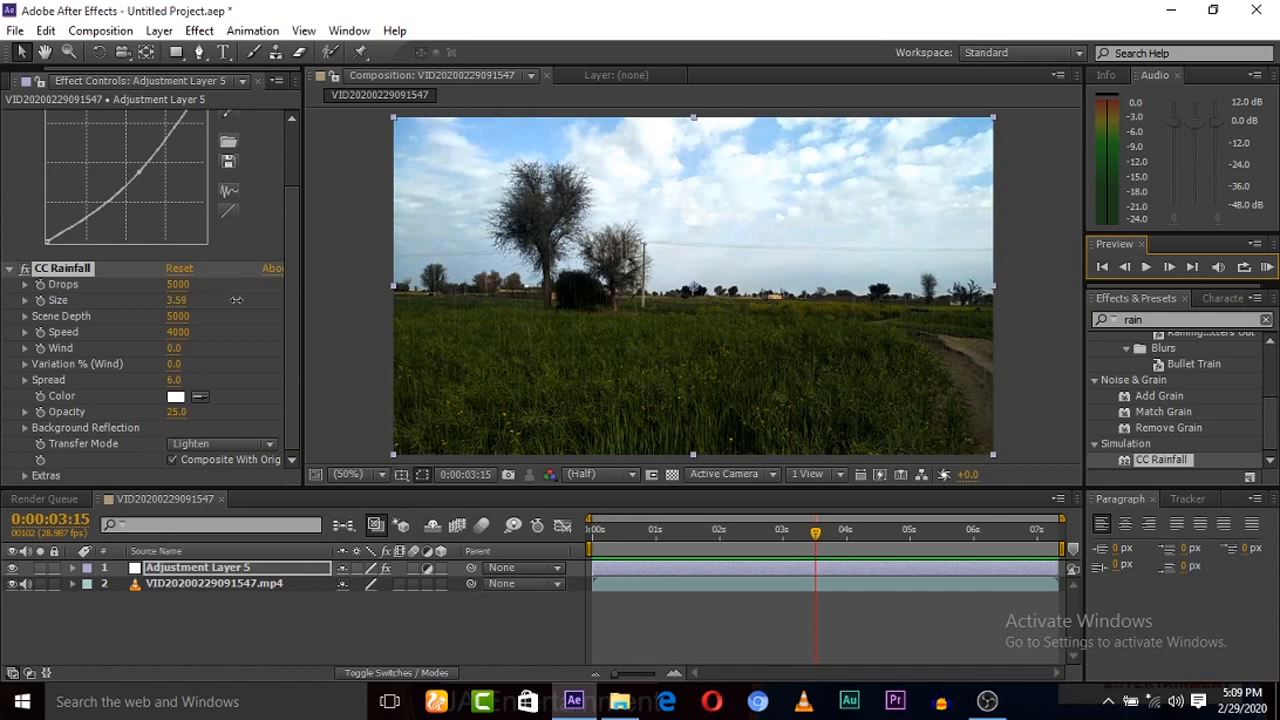
# Step: Scrub CC Rainfall's Size up for larger drops and raise Opacity so the streaks show
pyautogui.moveTo(176, 300); pyautogui.dragTo(254, 308)
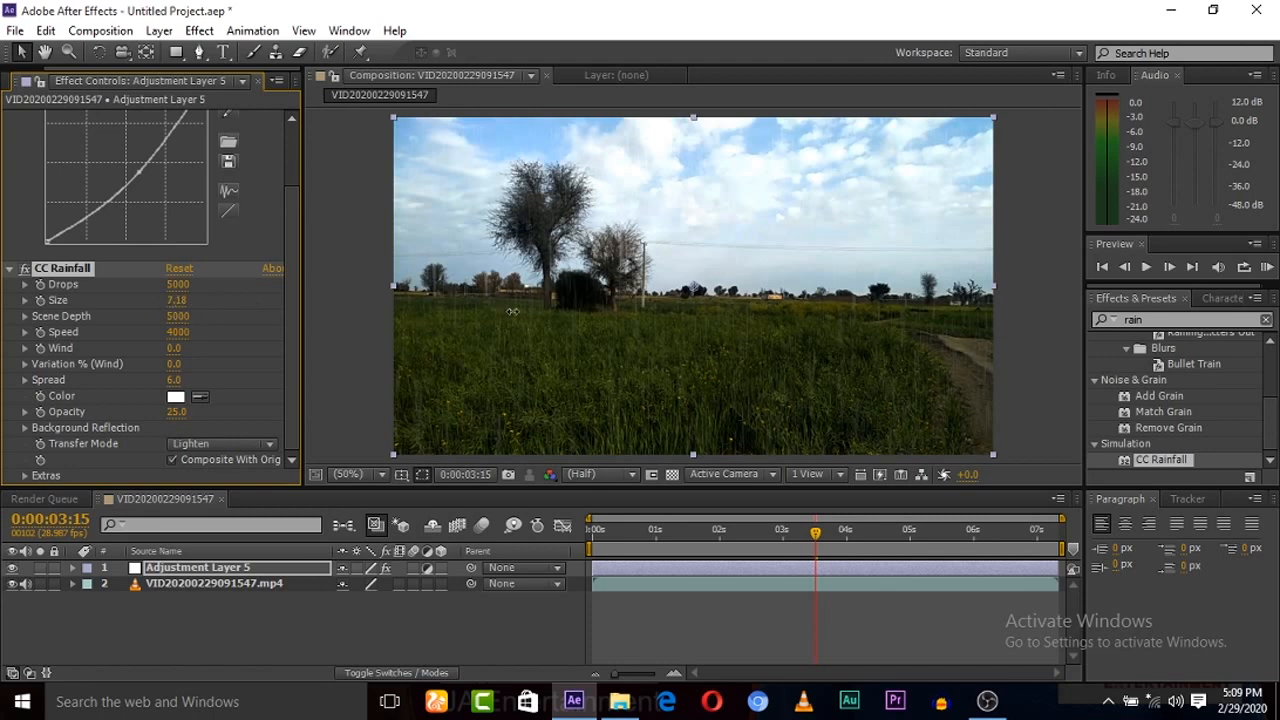
pyautogui.moveTo(176, 300); pyautogui.dragTo(212, 312)
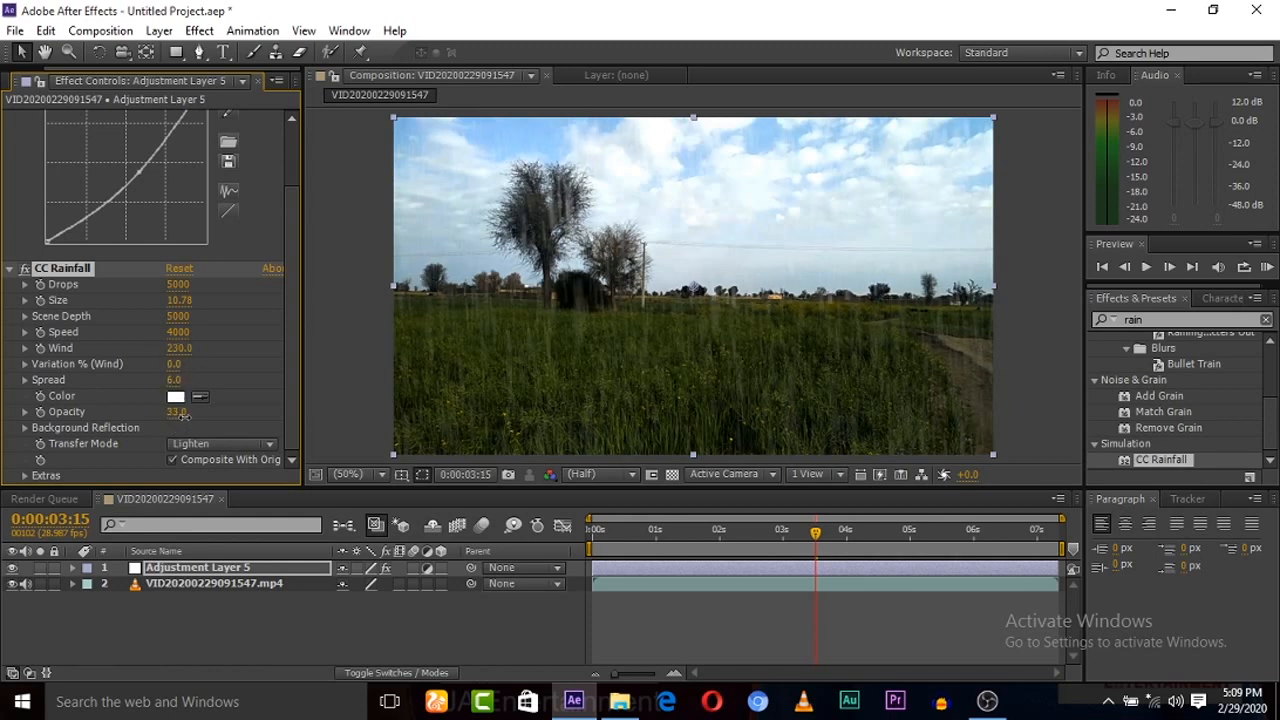
pyautogui.moveTo(176, 412); pyautogui.dragTo(184, 412)
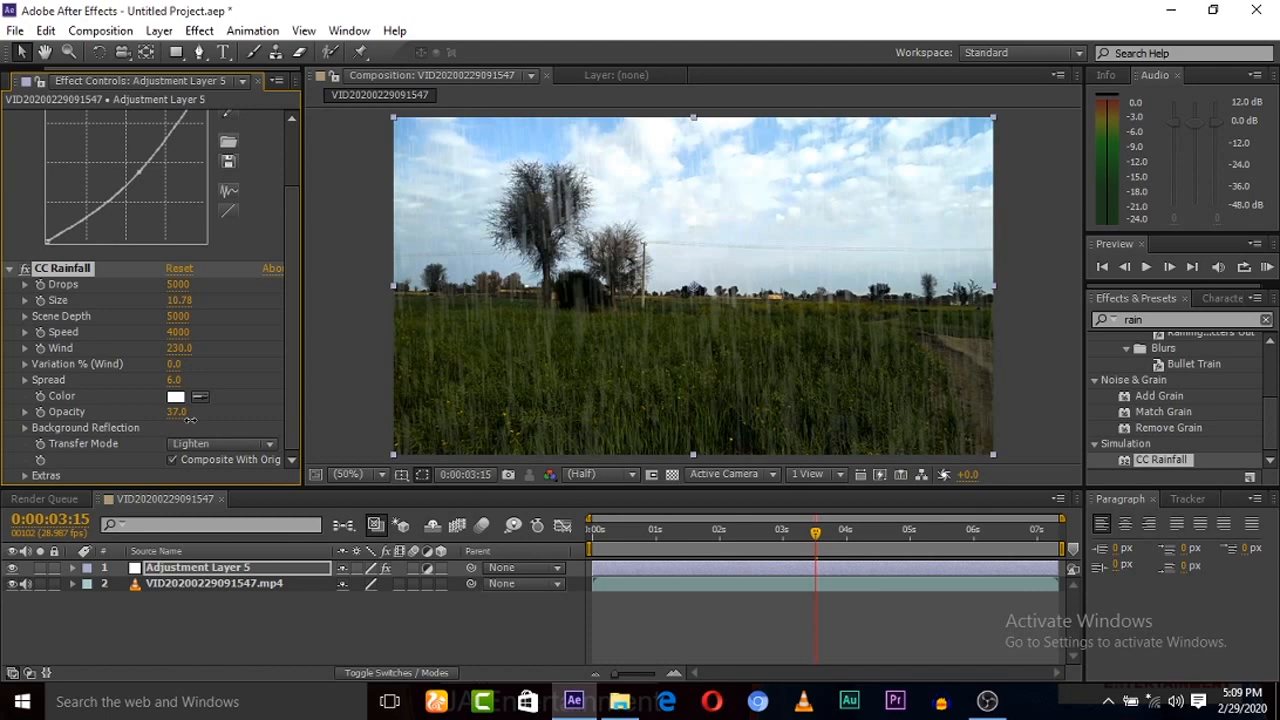
pyautogui.moveTo(180, 412); pyautogui.dragTo(176, 412)
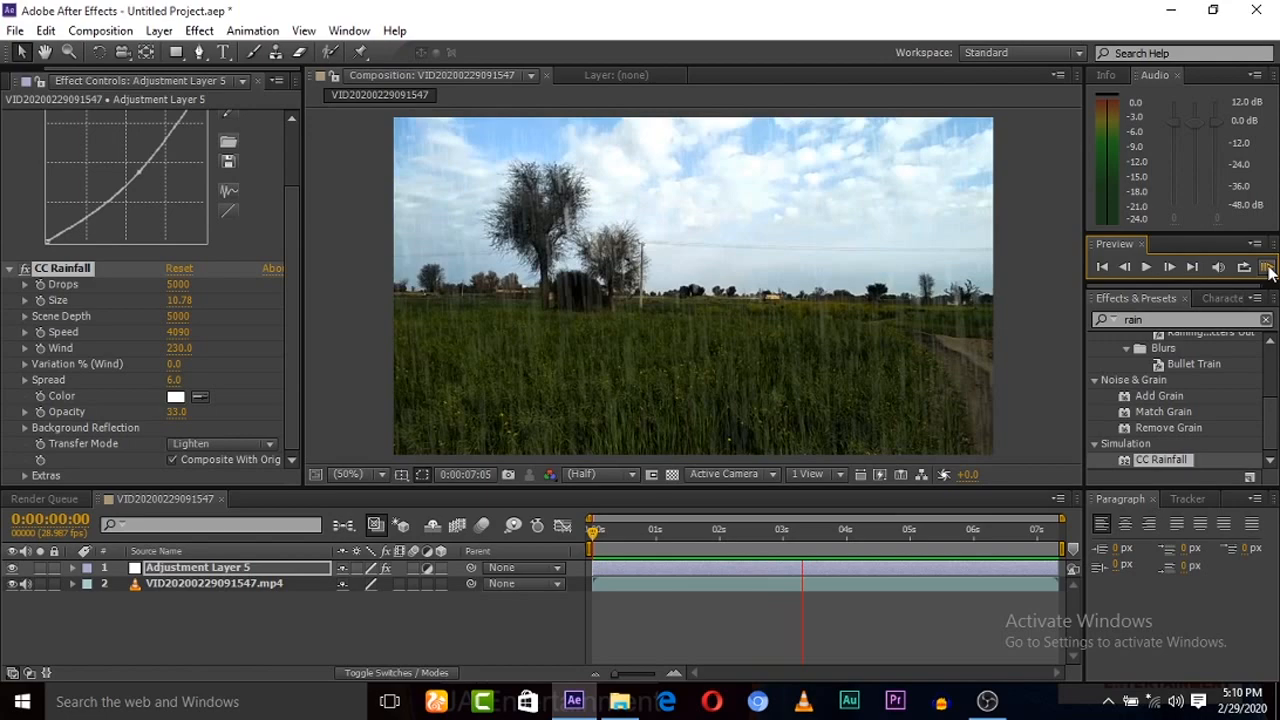
# Step: Play a preview of the composition to review rain over the darkened field
pyautogui.click(852, 530)
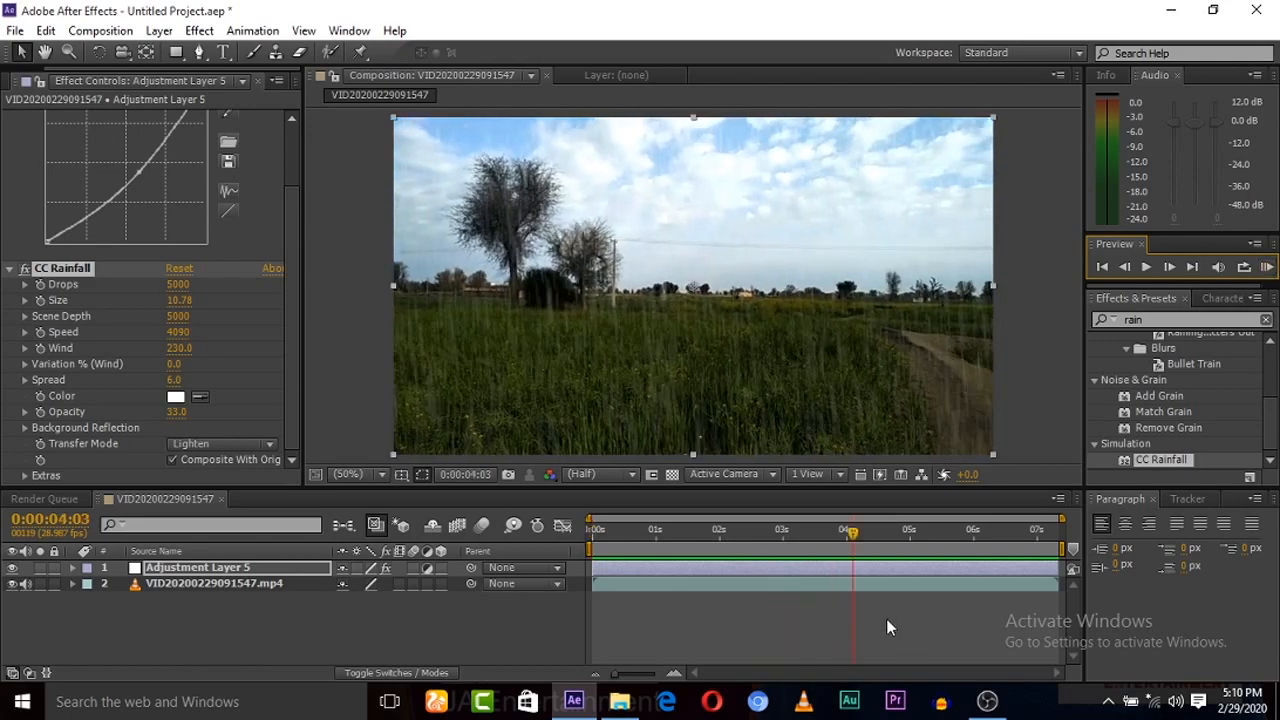